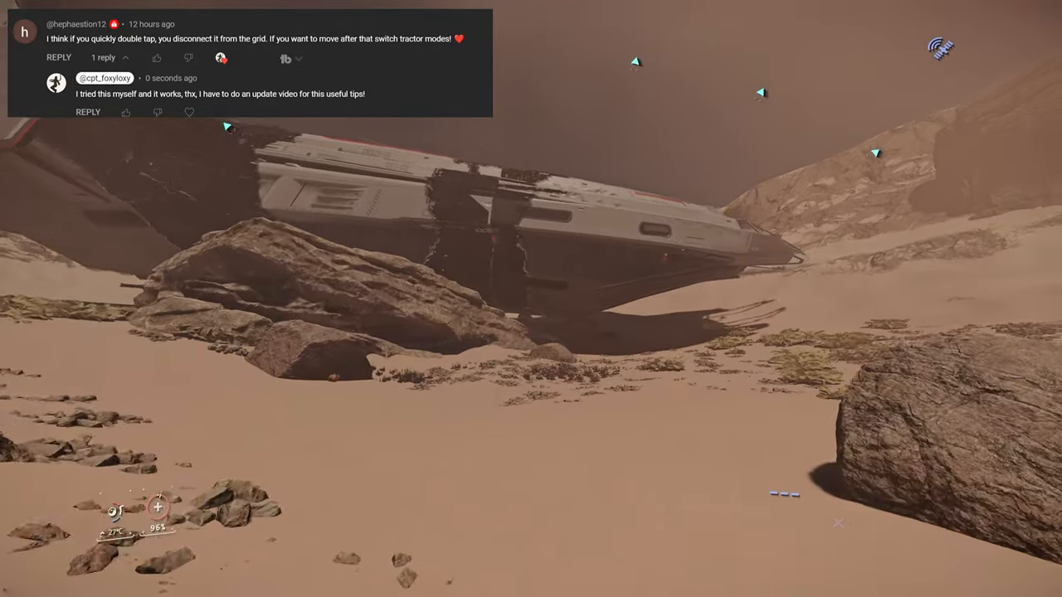
{"action": "mouse_move", "coordinate": [531, 298]}
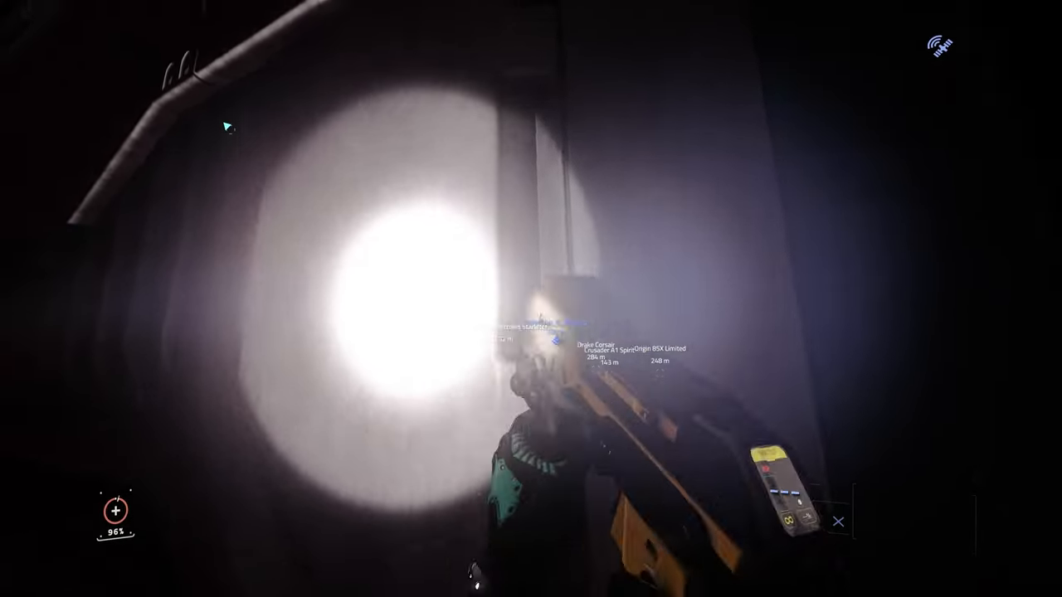
{"action": "mouse_move", "coordinate": [531, 298]}
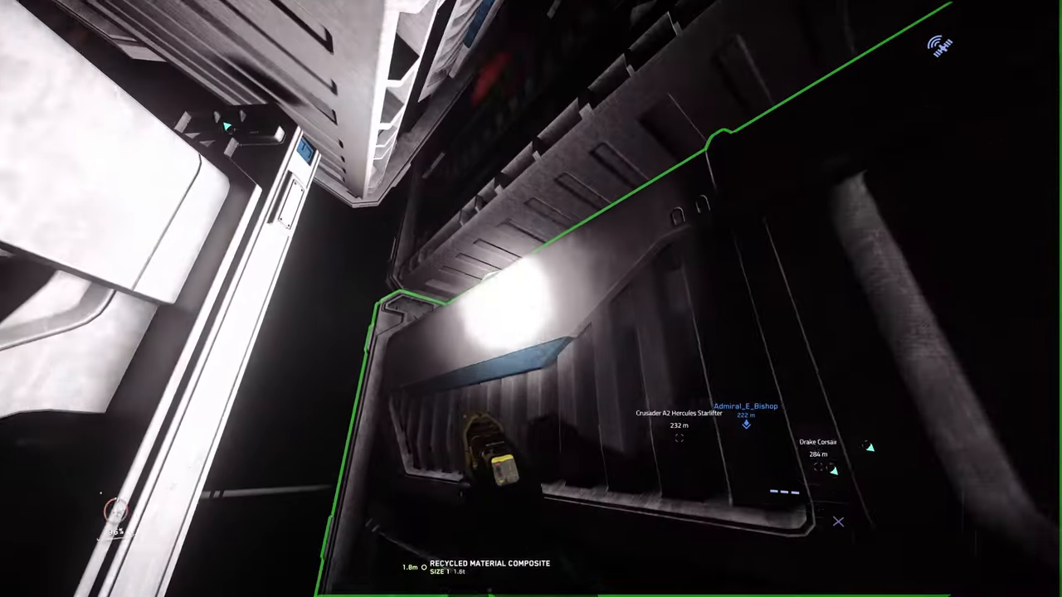
{"action": "mouse_move", "coordinate": [531, 298]}
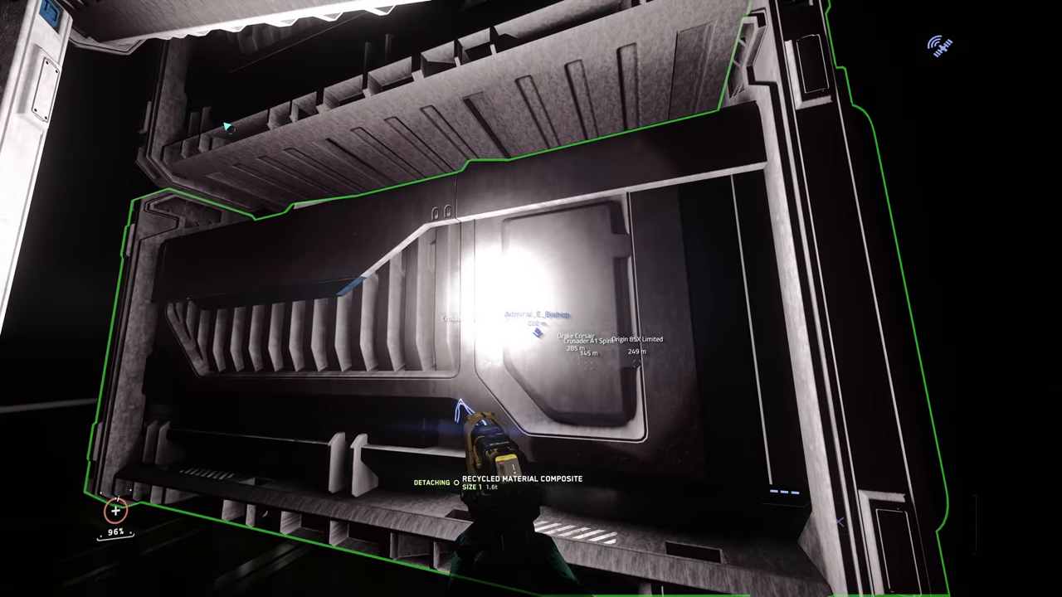
{"action": "mouse_move", "coordinate": [531, 299]}
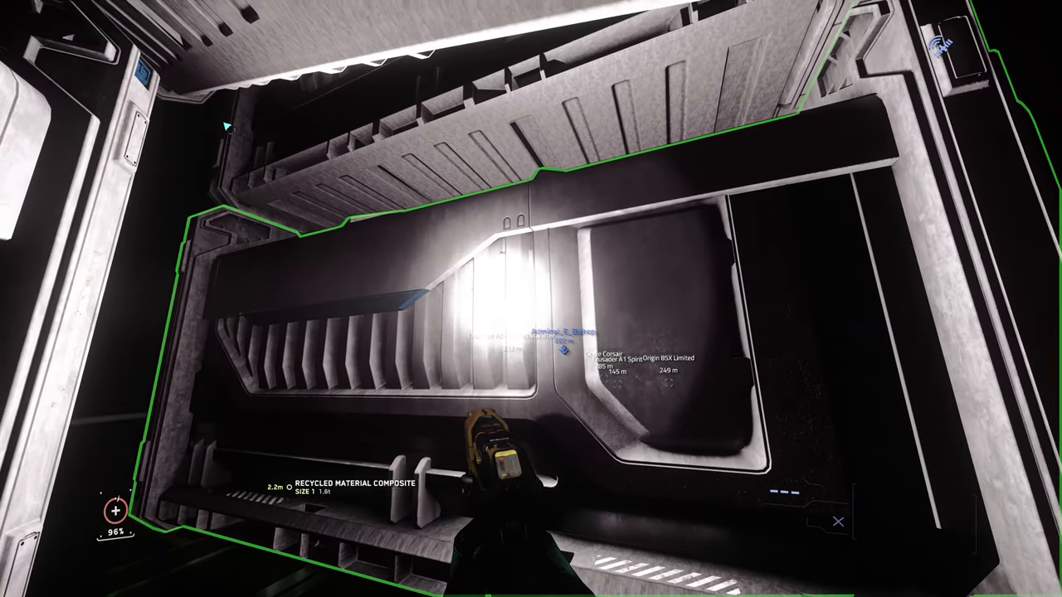
{"action": "mouse_move", "coordinate": [531, 299]}
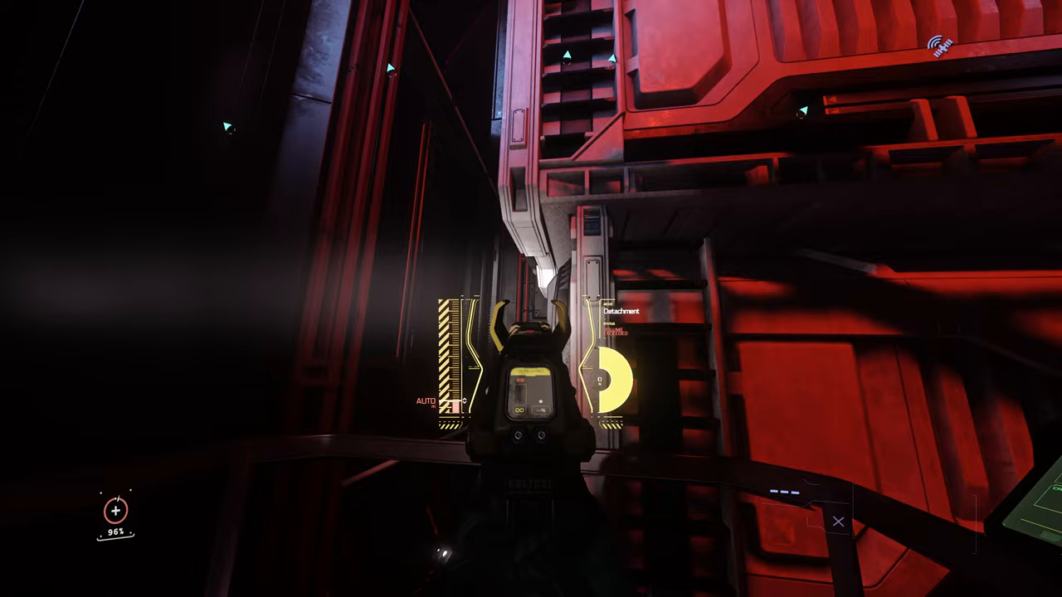
{"action": "mouse_move", "coordinate": [531, 299]}
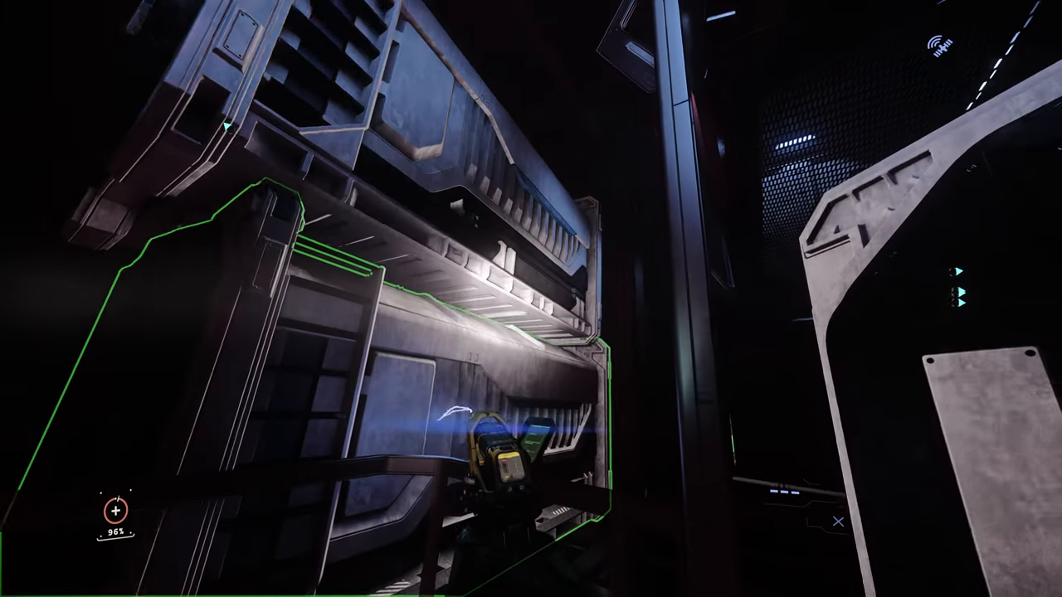
{"action": "mouse_move", "coordinate": [531, 299]}
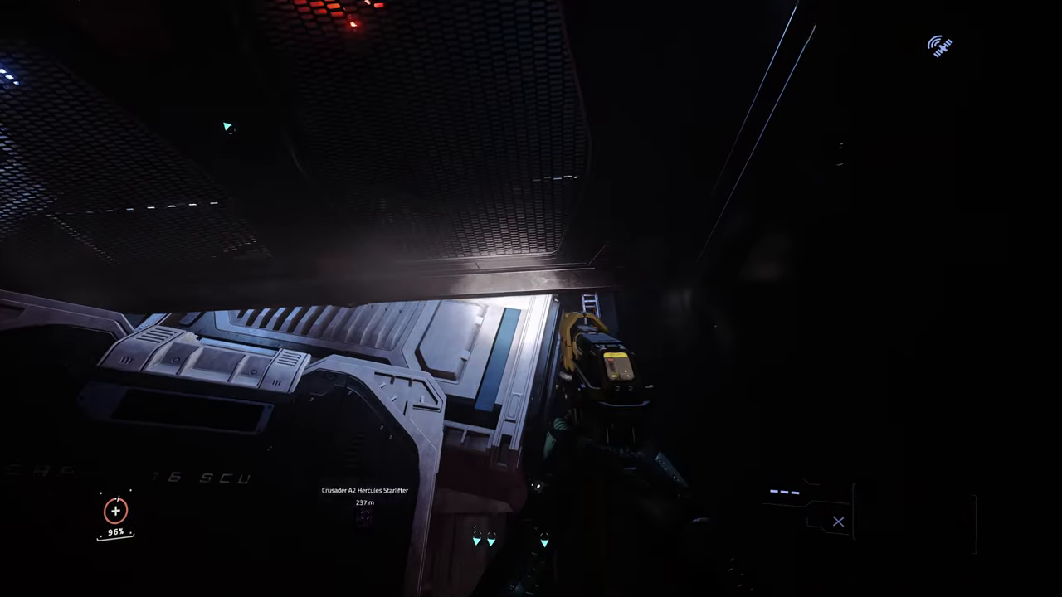
{"action": "mouse_move", "coordinate": [531, 299]}
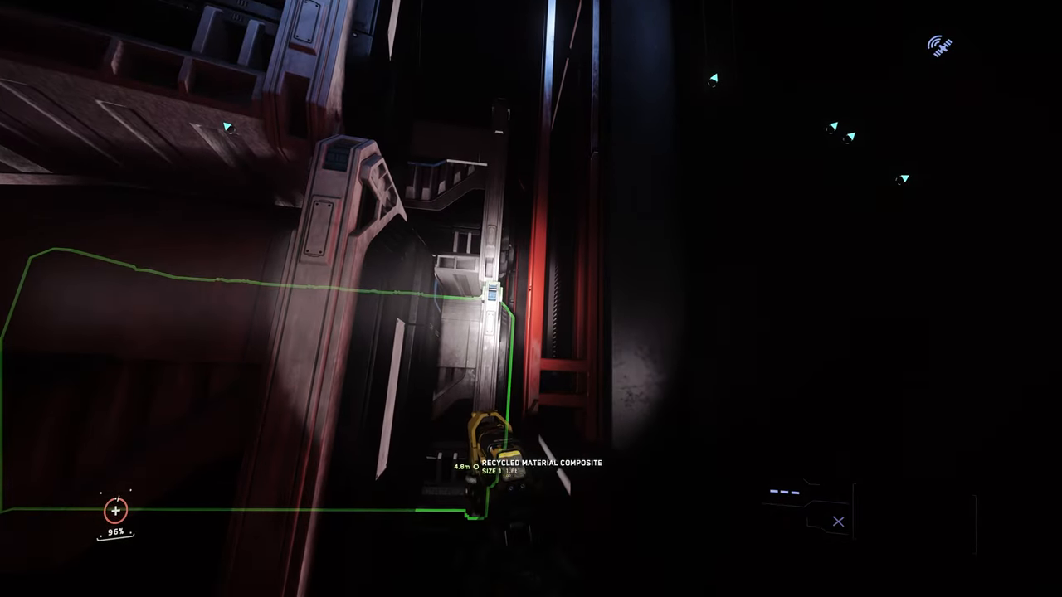
{"action": "mouse_move", "coordinate": [531, 299]}
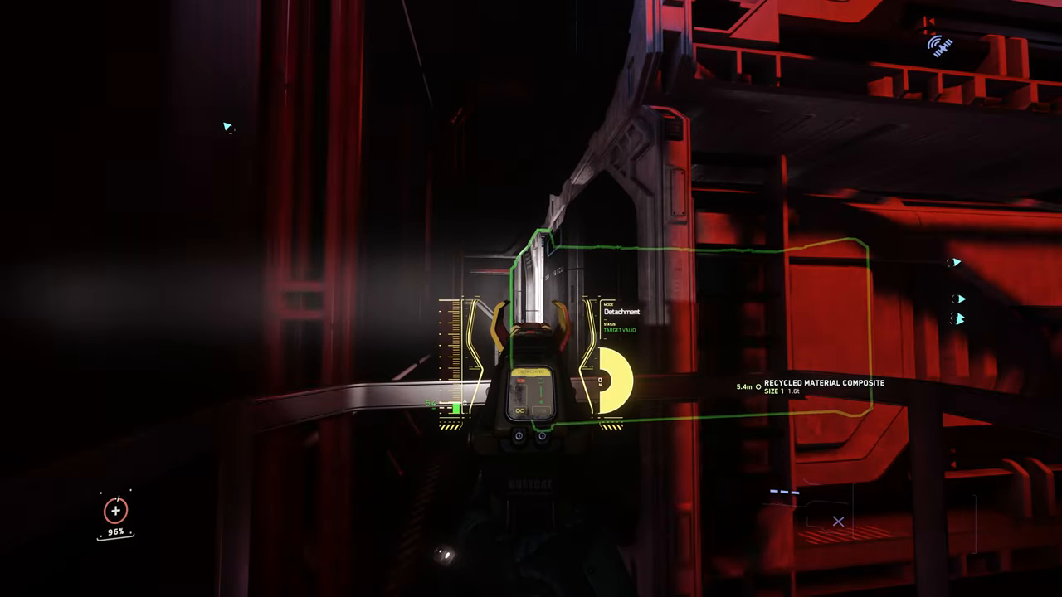
{"action": "mouse_move", "coordinate": [531, 298]}
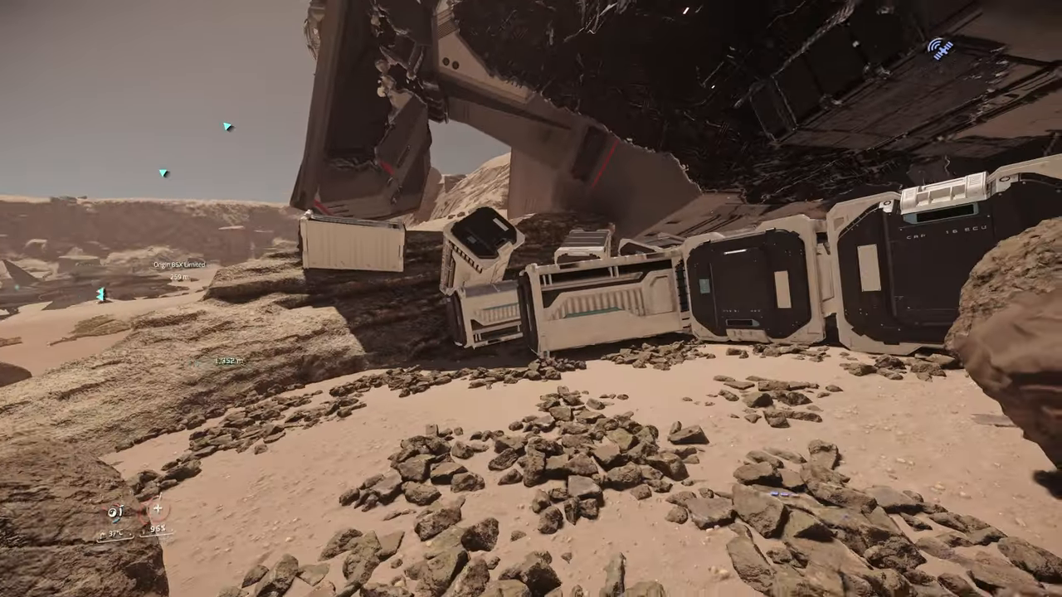
{"action": "mouse_move", "coordinate": [531, 298]}
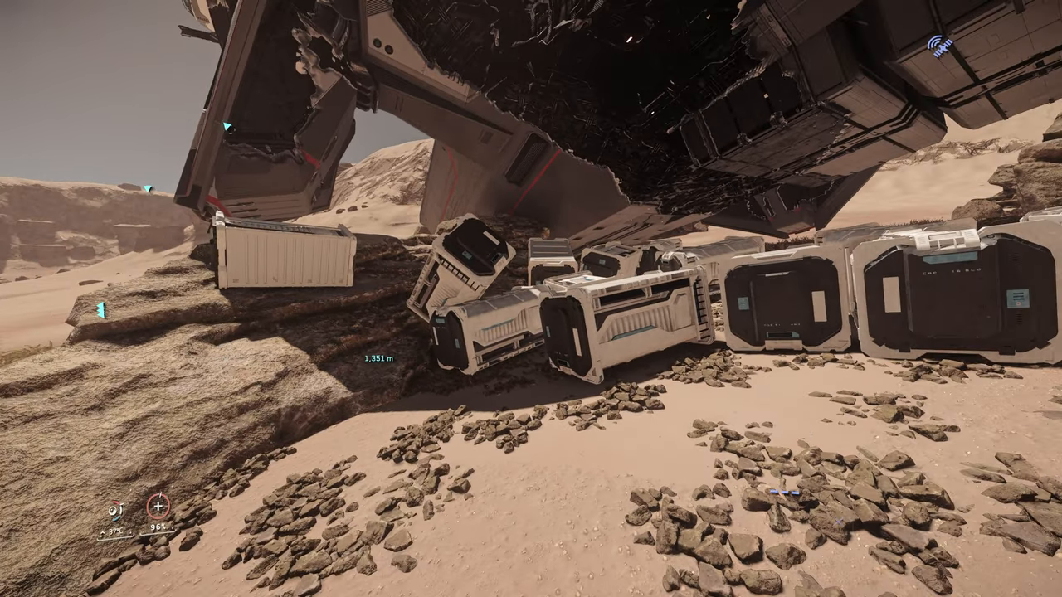
{"action": "mouse_move", "coordinate": [531, 298]}
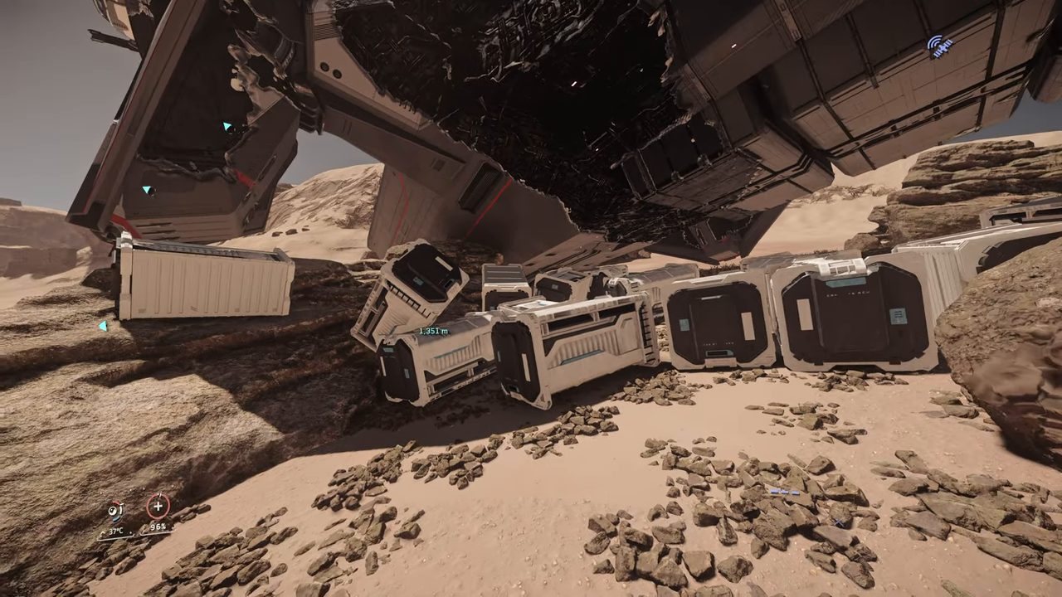